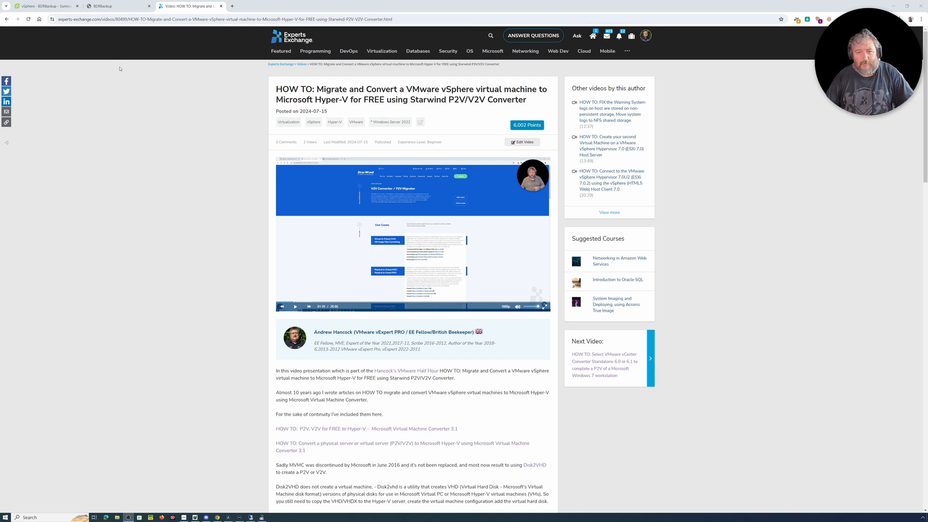
pyautogui.moveTo(119, 66)
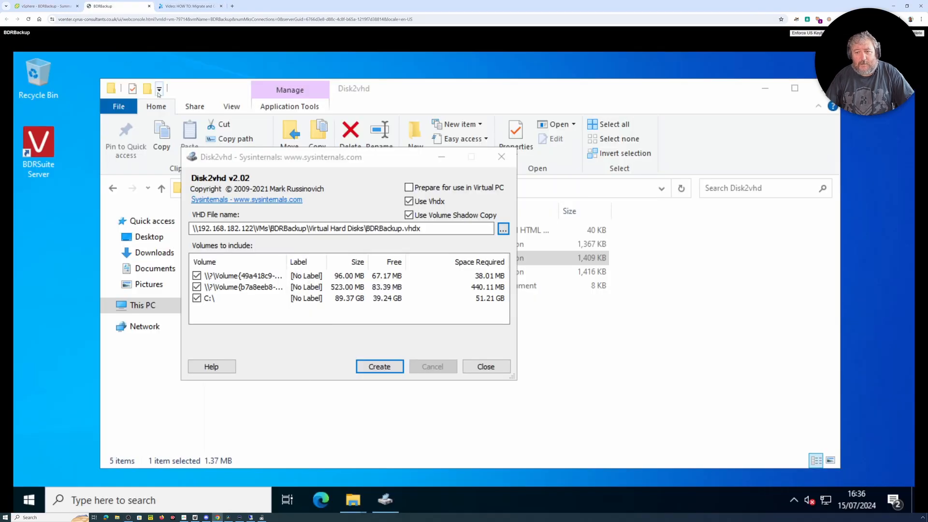
pyautogui.moveTo(159, 89)
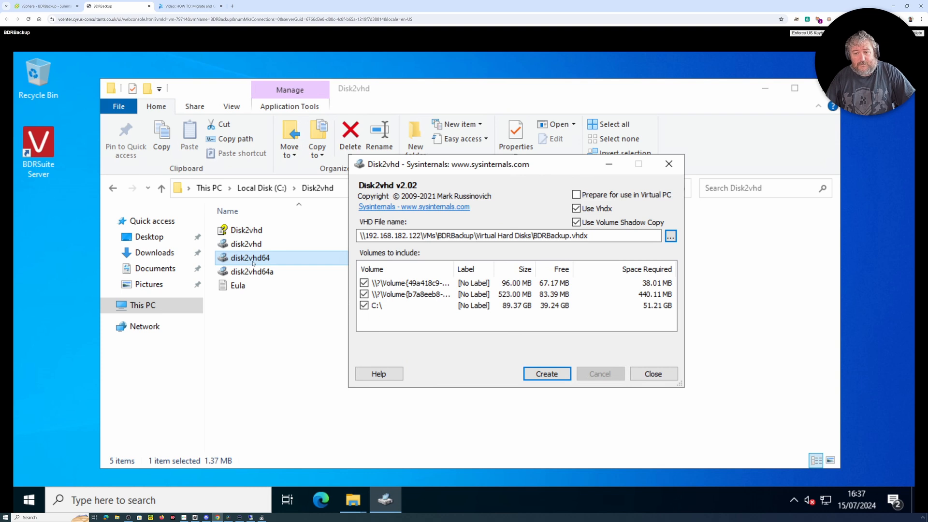
pyautogui.click(246, 244)
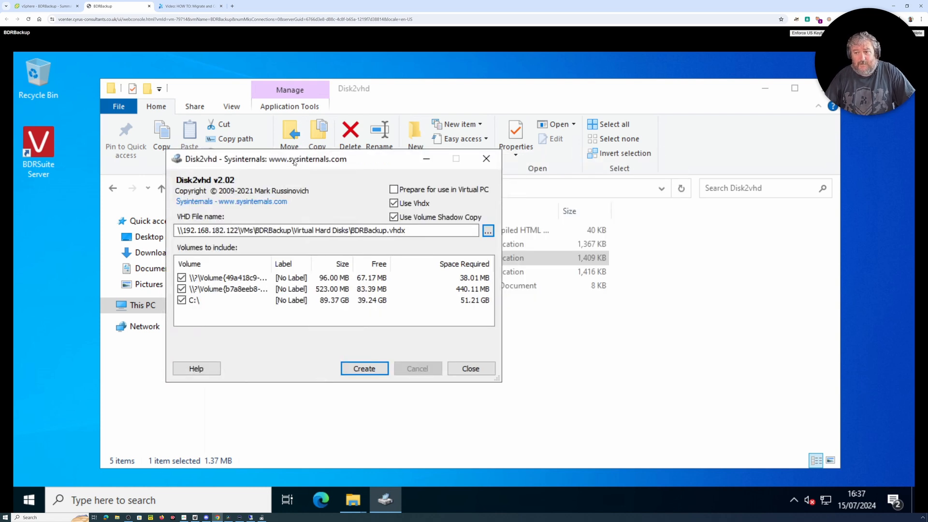
pyautogui.moveTo(189, 205)
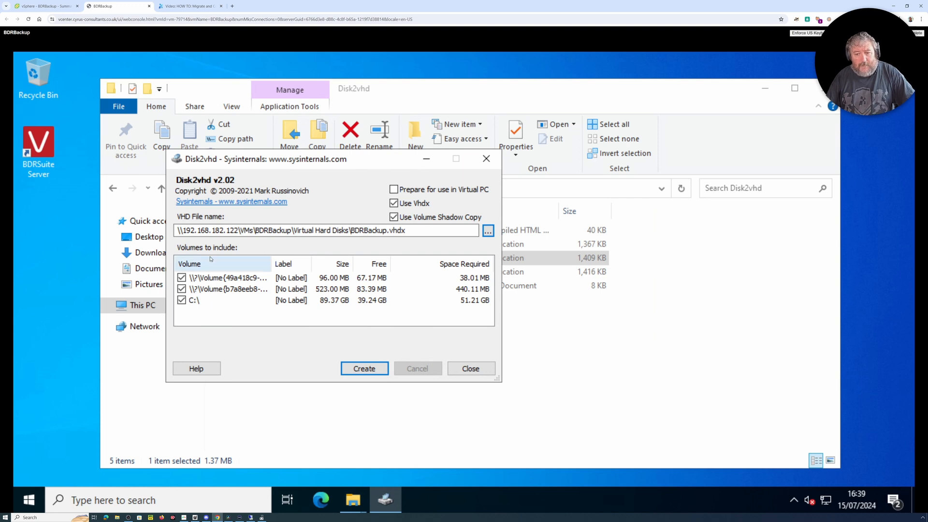
pyautogui.moveTo(224, 264)
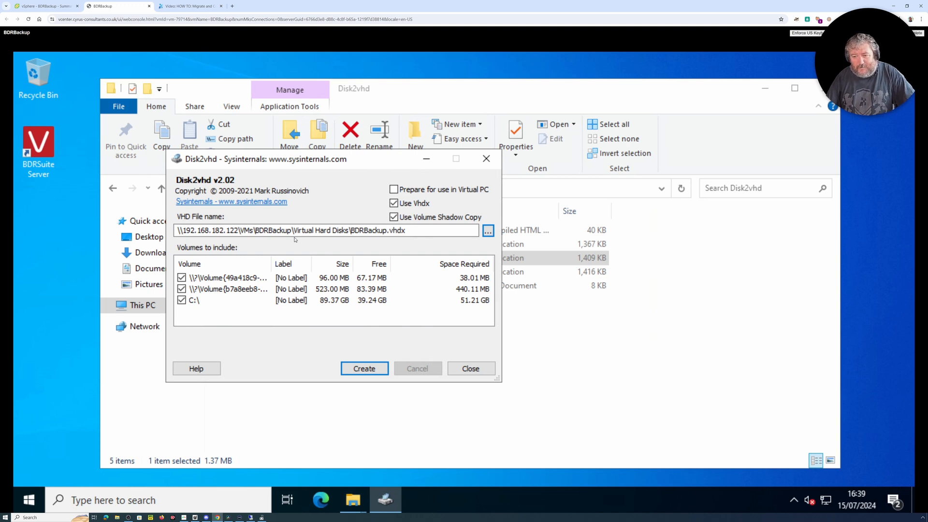
pyautogui.moveTo(410, 209)
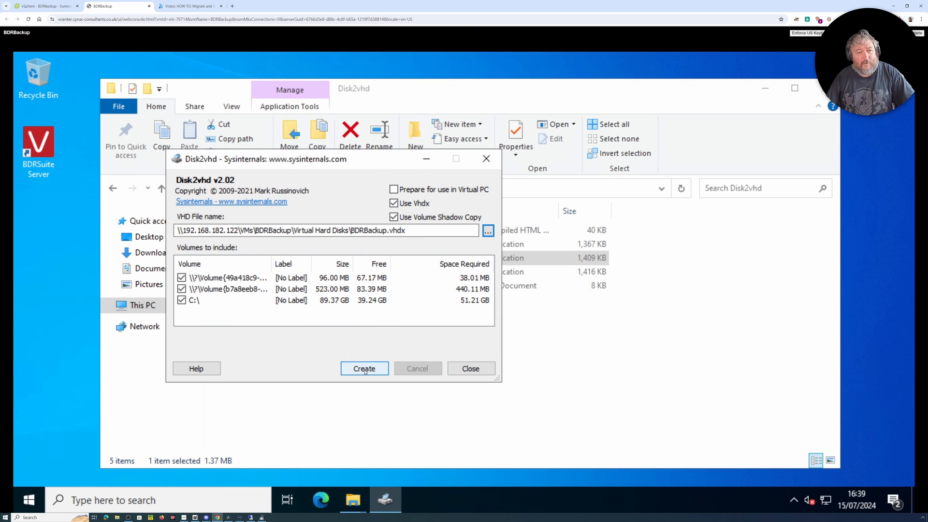
pyautogui.click(364, 368)
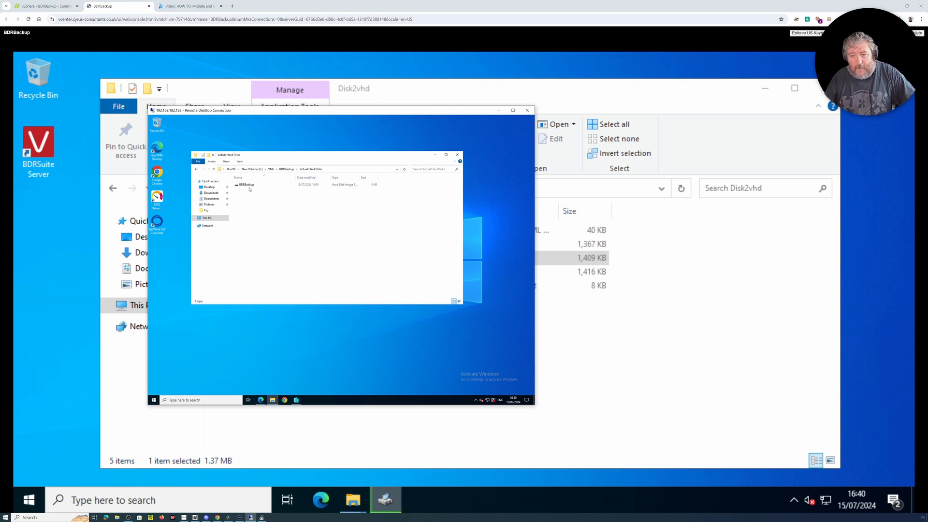
pyautogui.moveTo(250, 186)
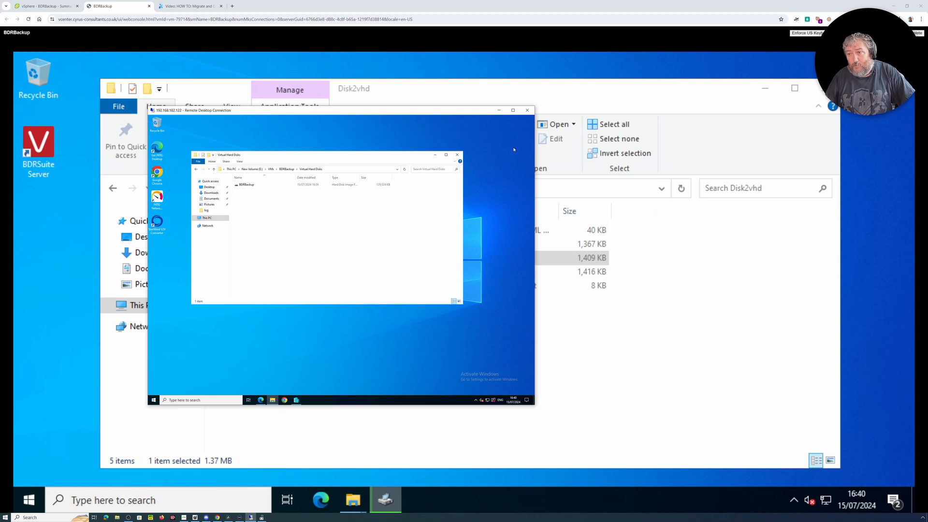
# - Focus the Remote Desktop session to watch BDRBackup.vhdx grow in Virtual Hard Disks
pyautogui.click(526, 110)
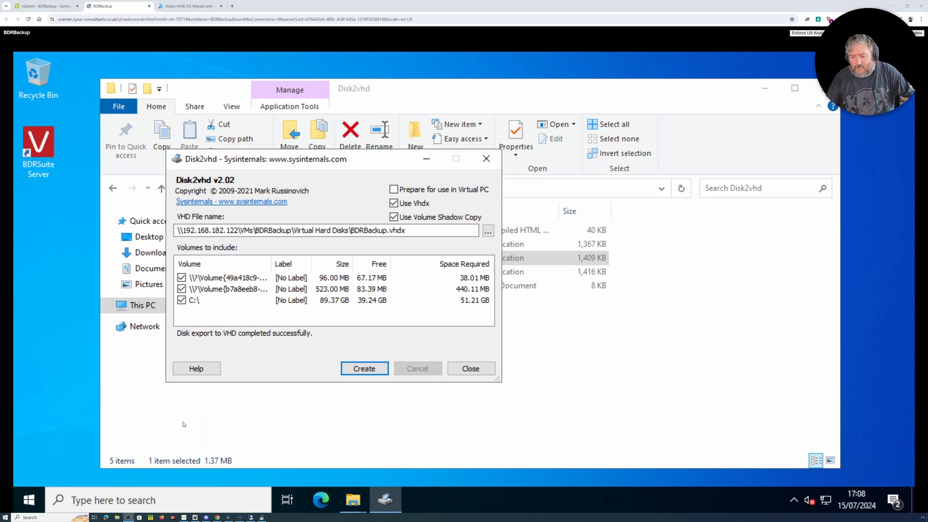
pyautogui.moveTo(265, 434)
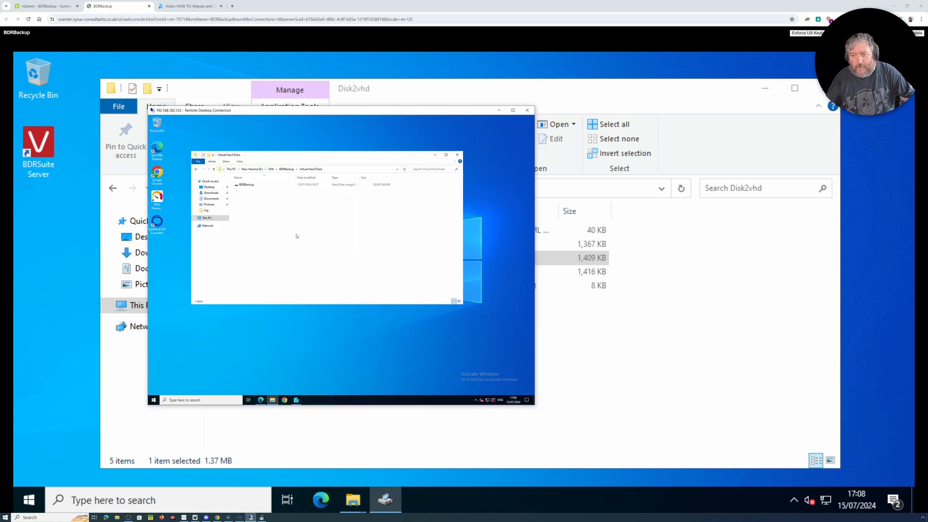
# - Select the completed BDRBackup.vhdx in the host's Virtual Hard Disks folder
pyautogui.click(245, 185)
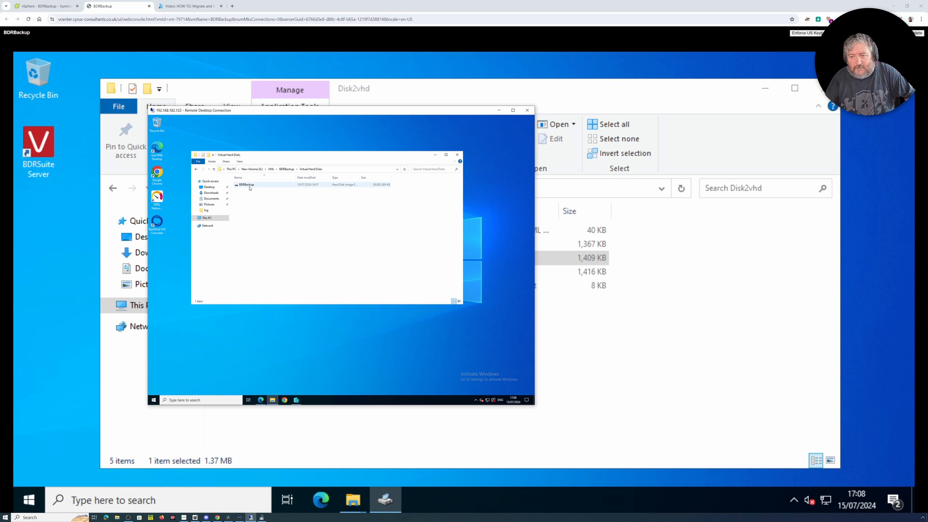
pyautogui.moveTo(369, 188)
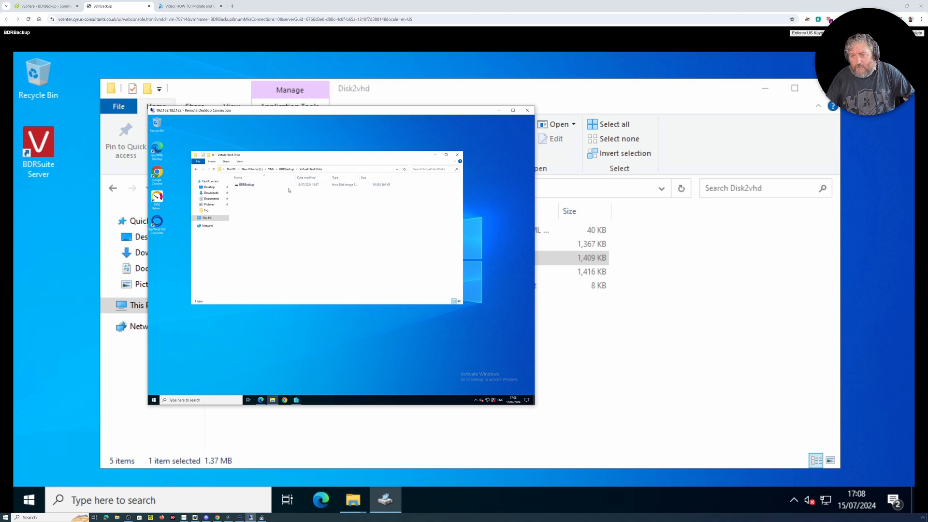
pyautogui.moveTo(267, 215)
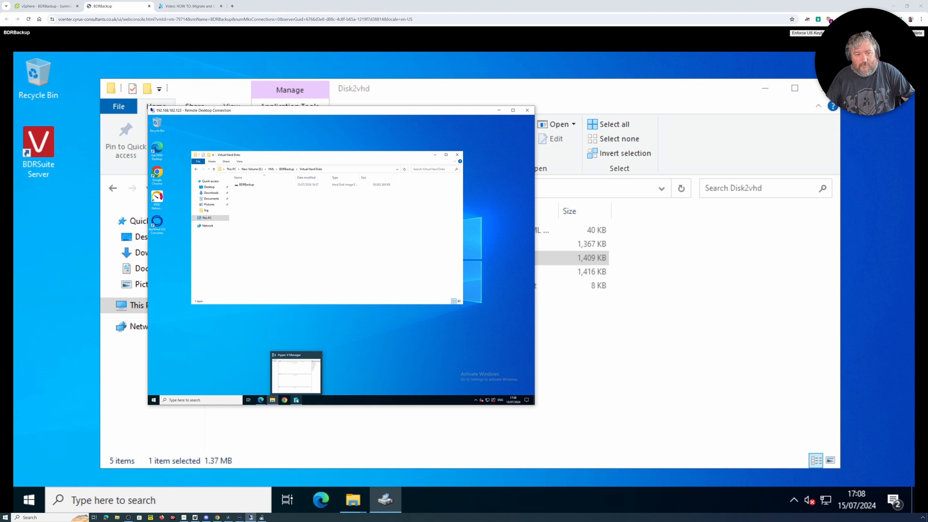
# - Start a new Hyper-V virtual machine named BDRBackup, set to Generation 2
pyautogui.click(295, 372)
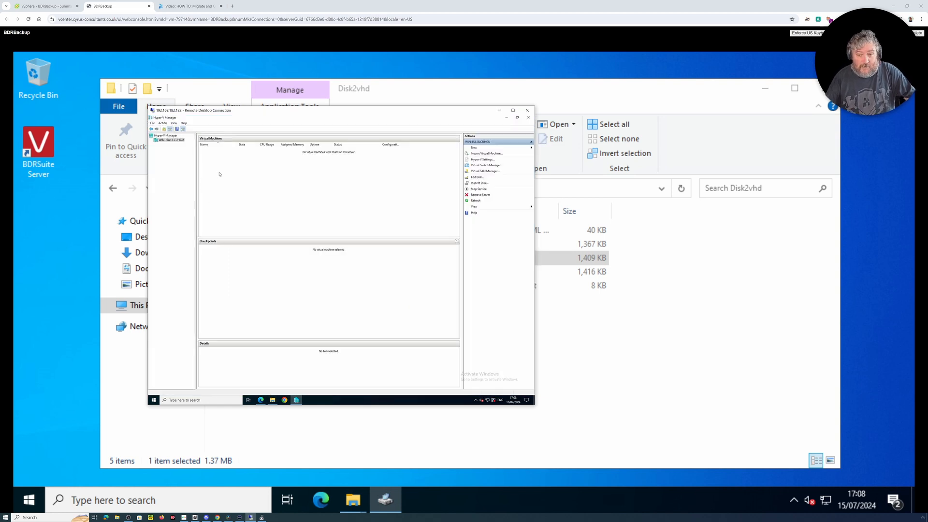
pyautogui.rightClick(219, 174)
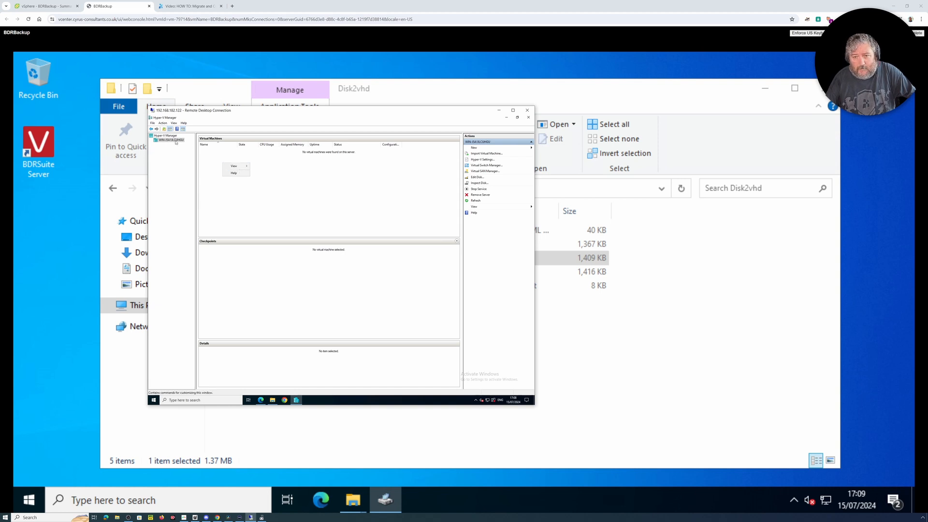
pyautogui.rightClick(171, 140)
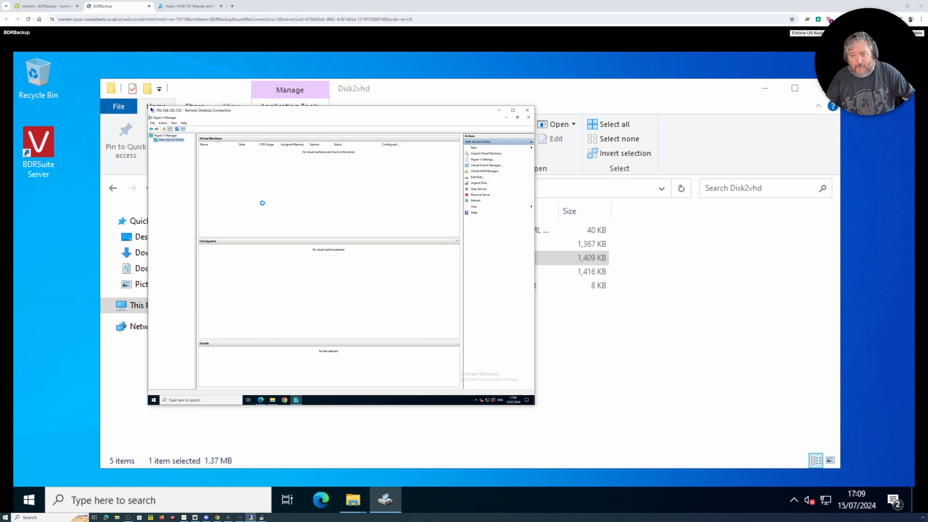
pyautogui.click(473, 147)
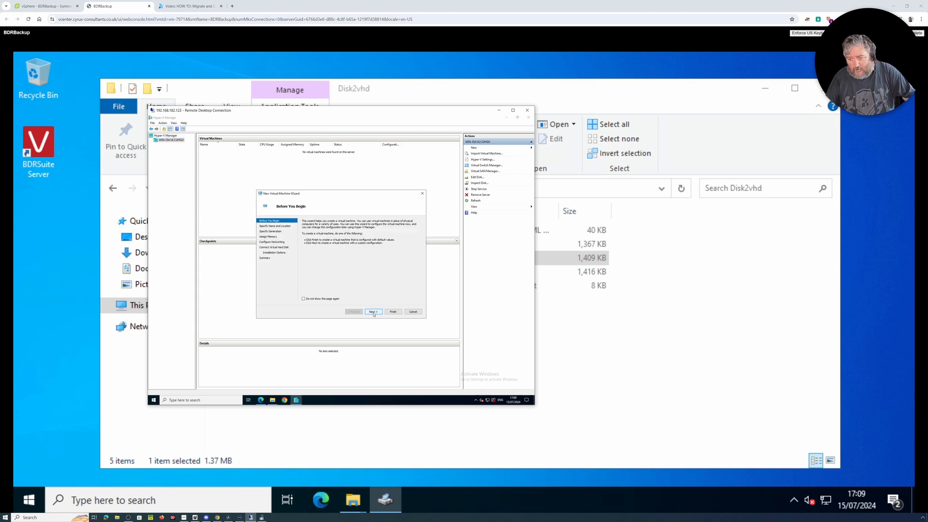
pyautogui.click(373, 311)
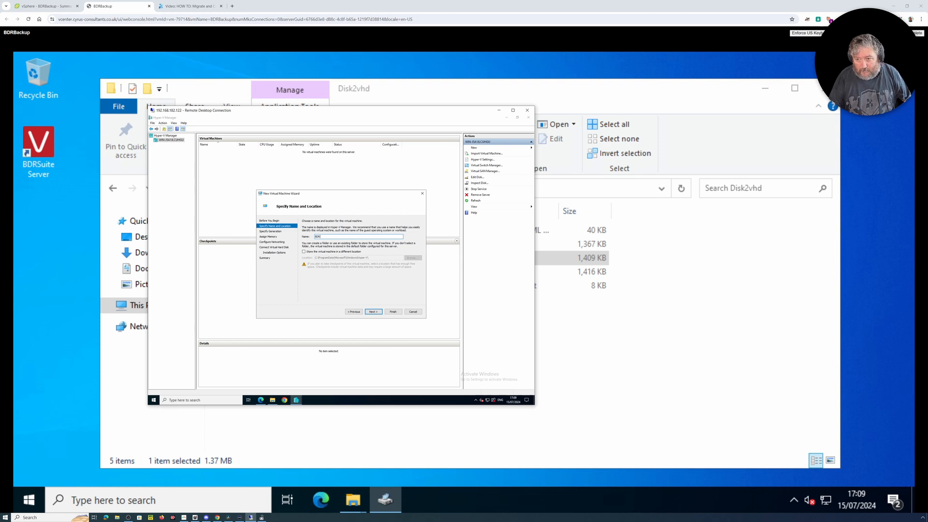
pyautogui.write('BDRBackup')
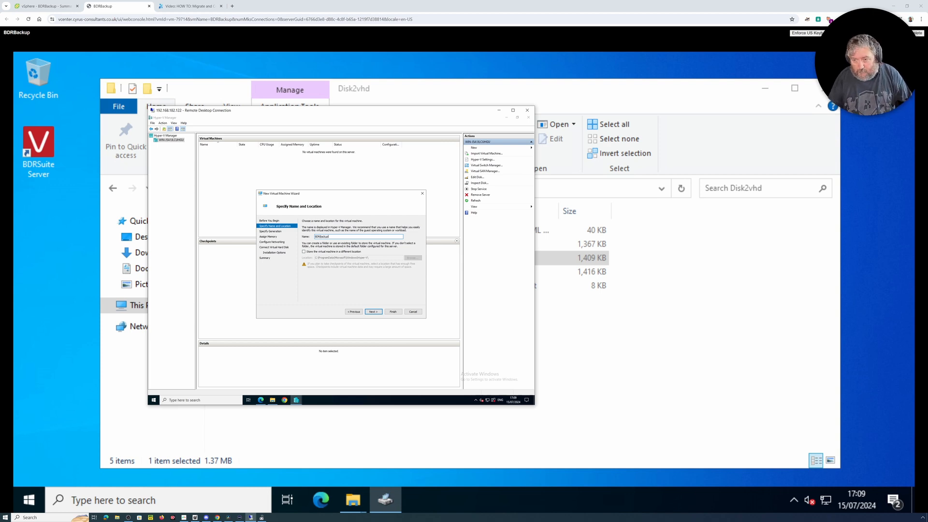
pyautogui.click(373, 311)
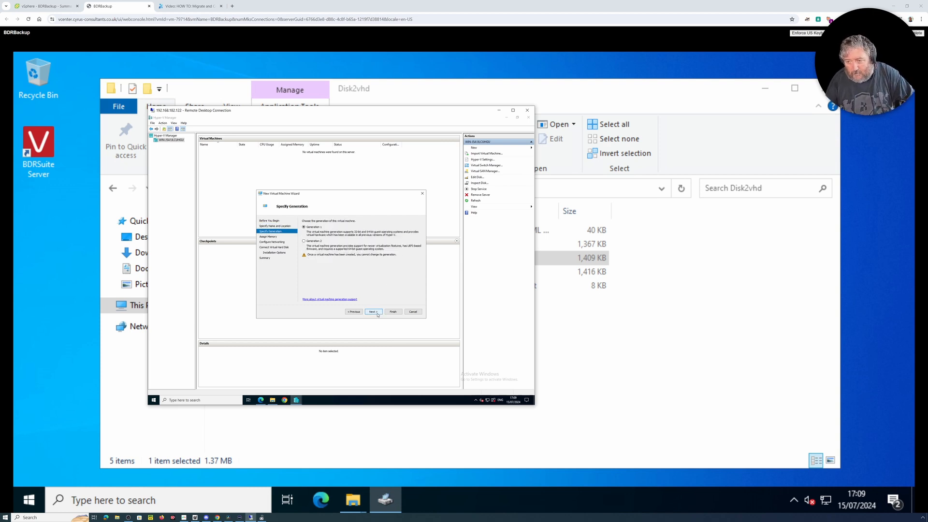
pyautogui.click(304, 240)
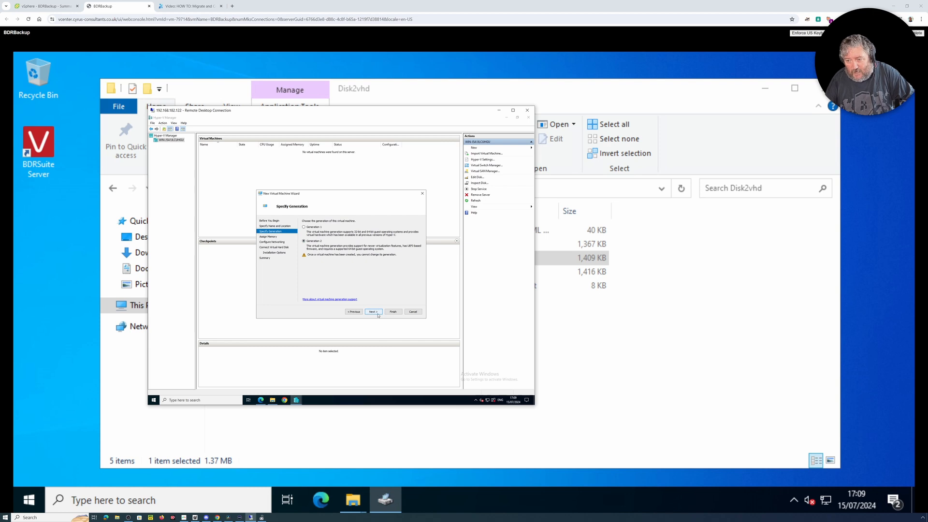
# - Keep default memory and networking, and attach the existing BDRBackup VHDX
pyautogui.click(372, 311)
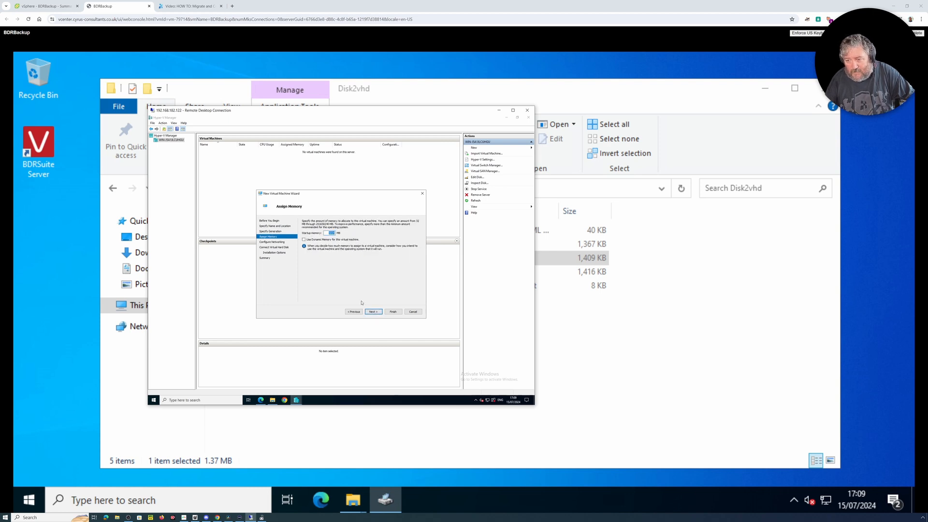
pyautogui.click(373, 311)
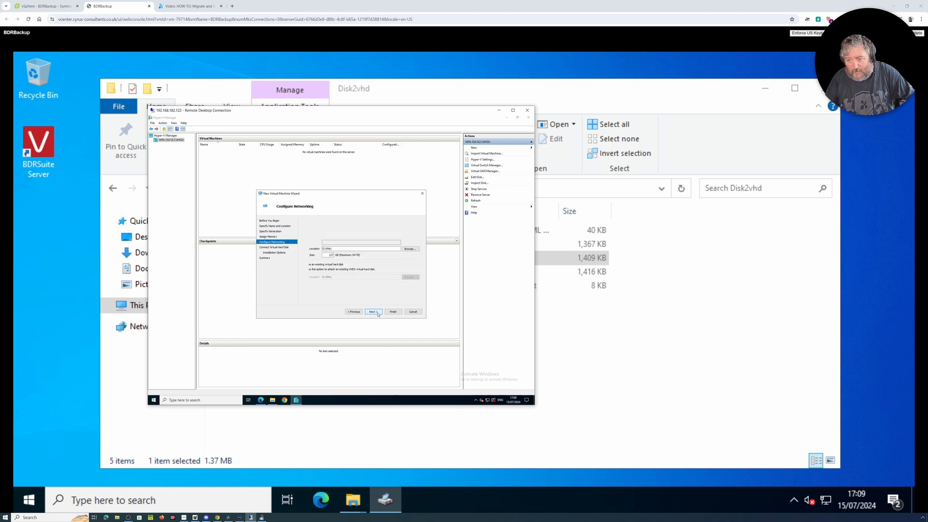
pyautogui.click(372, 312)
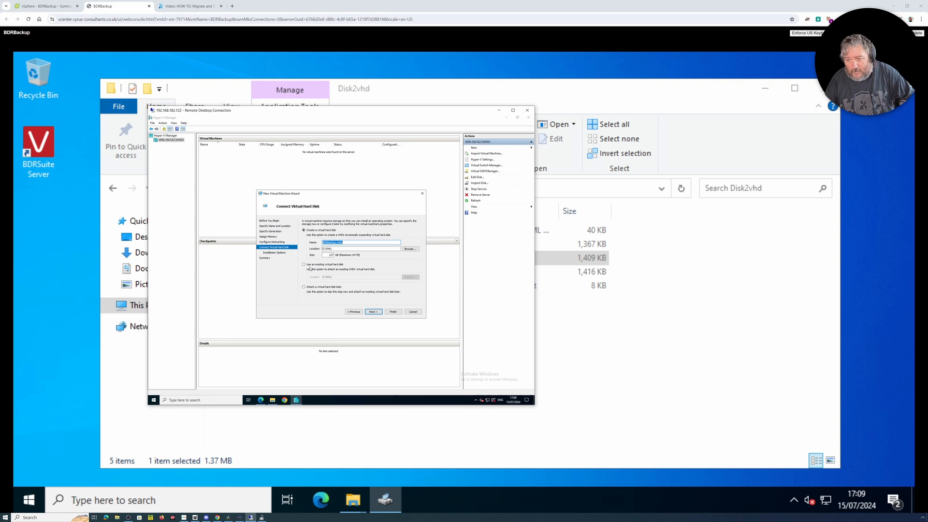
pyautogui.click(304, 264)
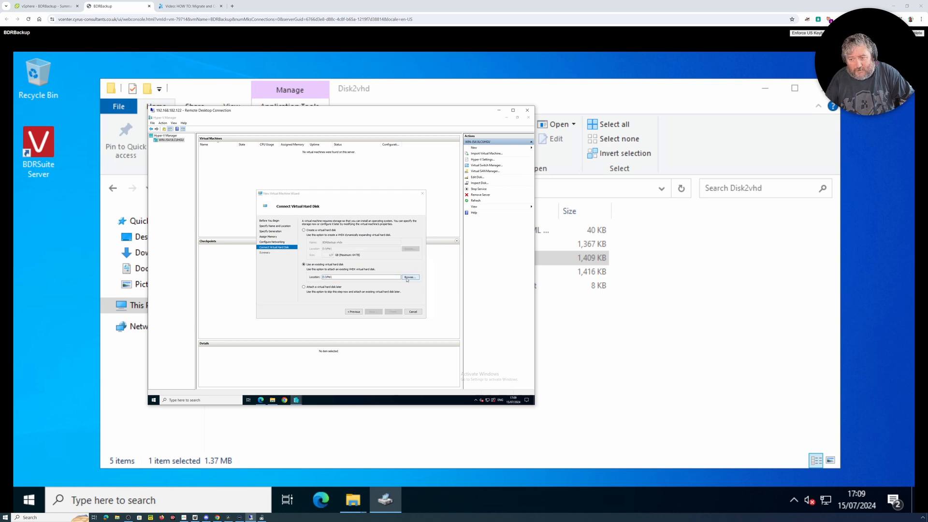
pyautogui.click(410, 277)
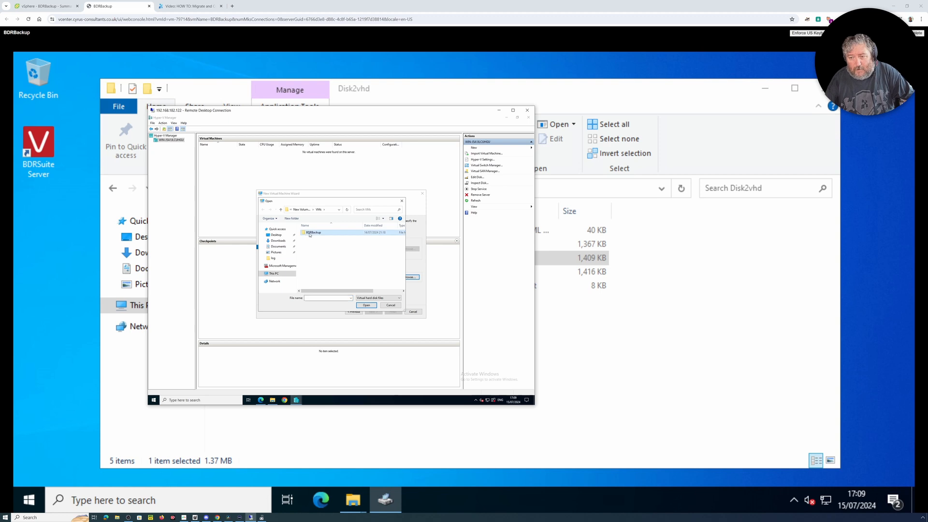
pyautogui.doubleClick(314, 232)
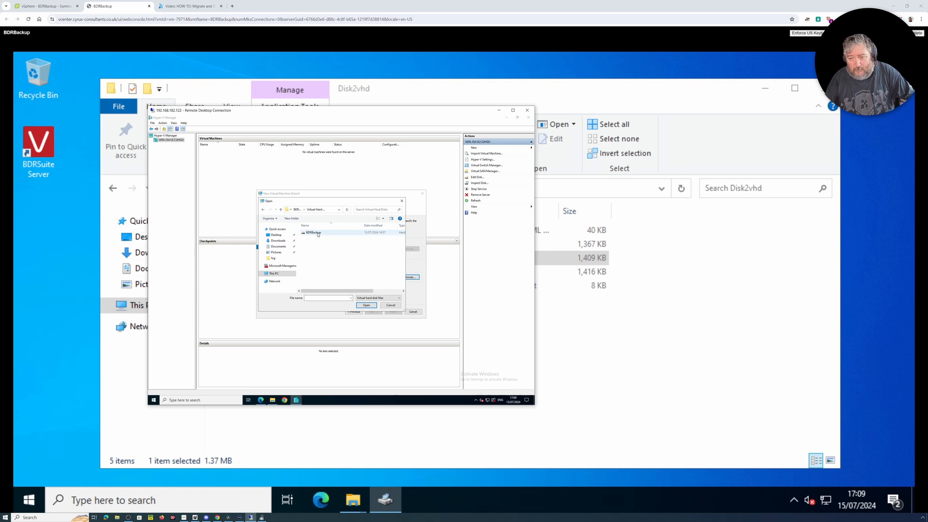
pyautogui.click(367, 305)
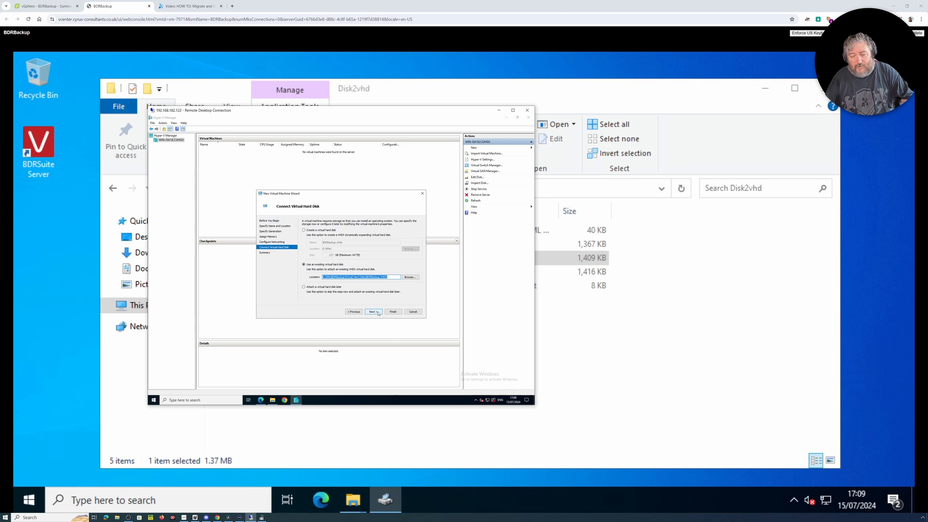
# - Finish creating the BDRBackup VM, then bring up the Experts Exchange article
pyautogui.click(373, 311)
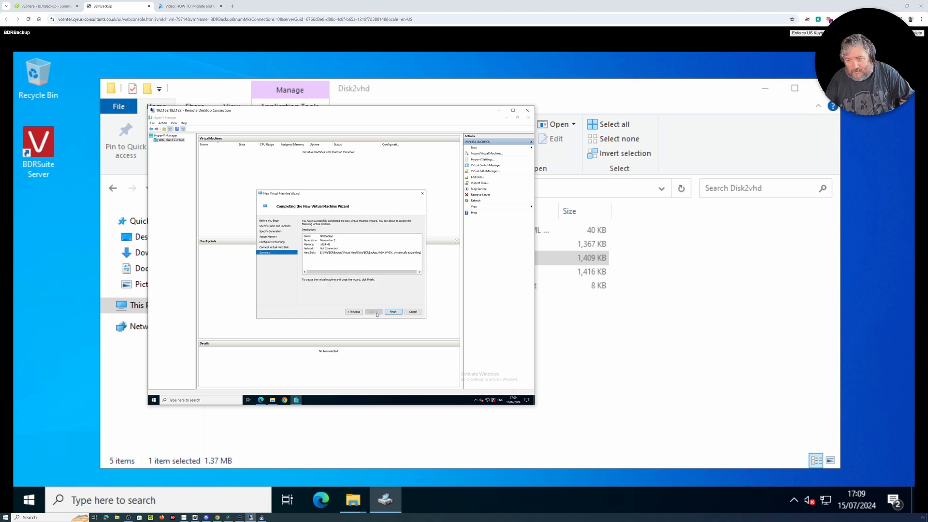
pyautogui.click(393, 312)
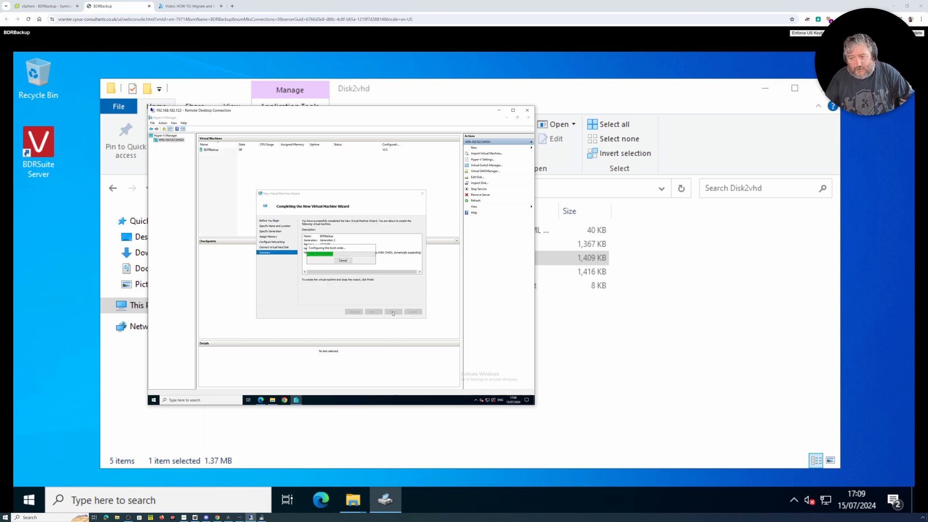
pyautogui.click(393, 311)
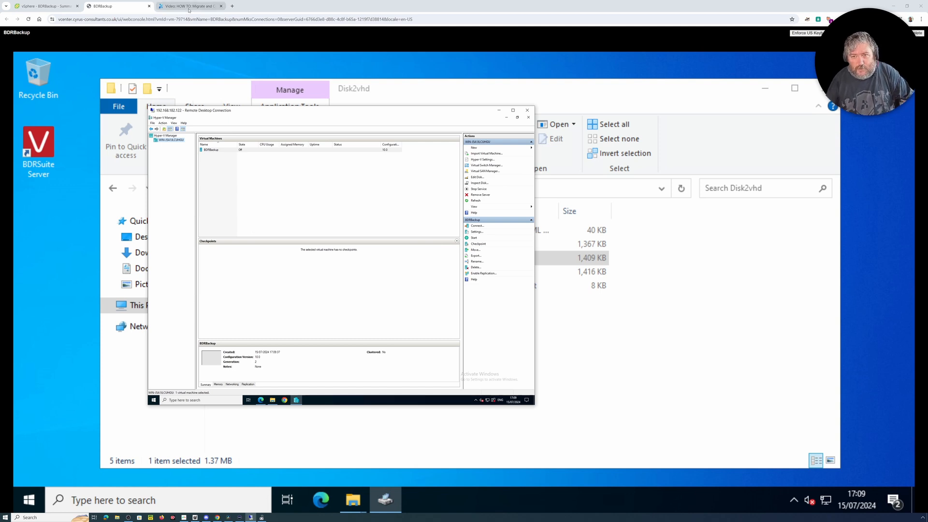
pyautogui.click(182, 6)
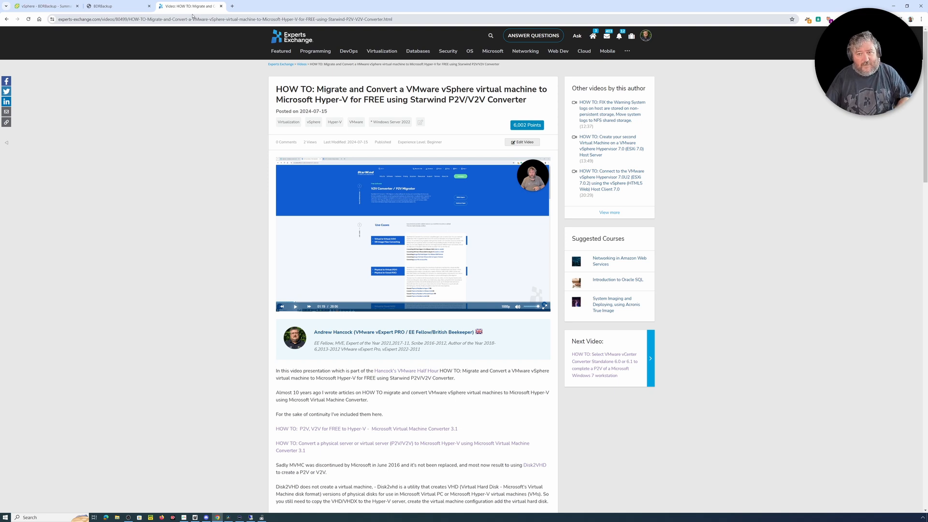
# - Return from the migration article to the BDRBackup web console tab
pyautogui.click(111, 6)
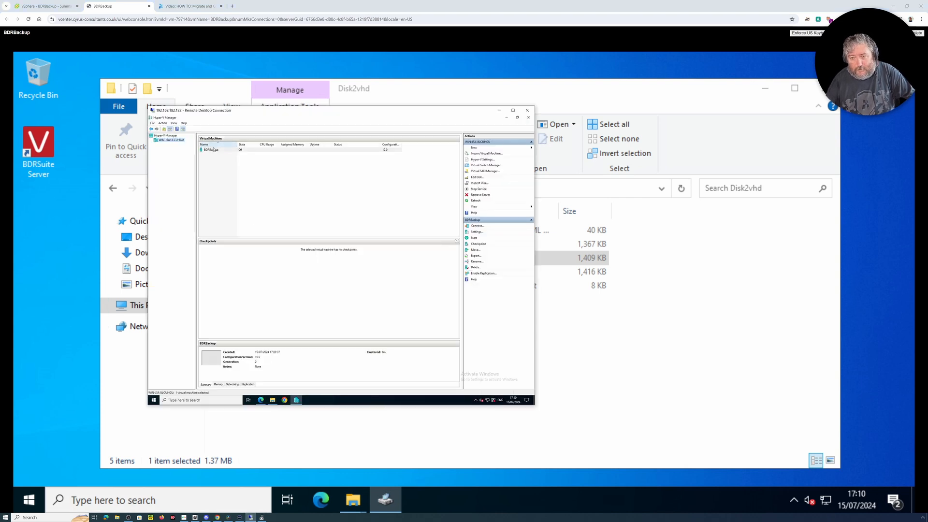
# - Connect to the BDRBackup virtual machine and power it on
pyautogui.click(211, 150)
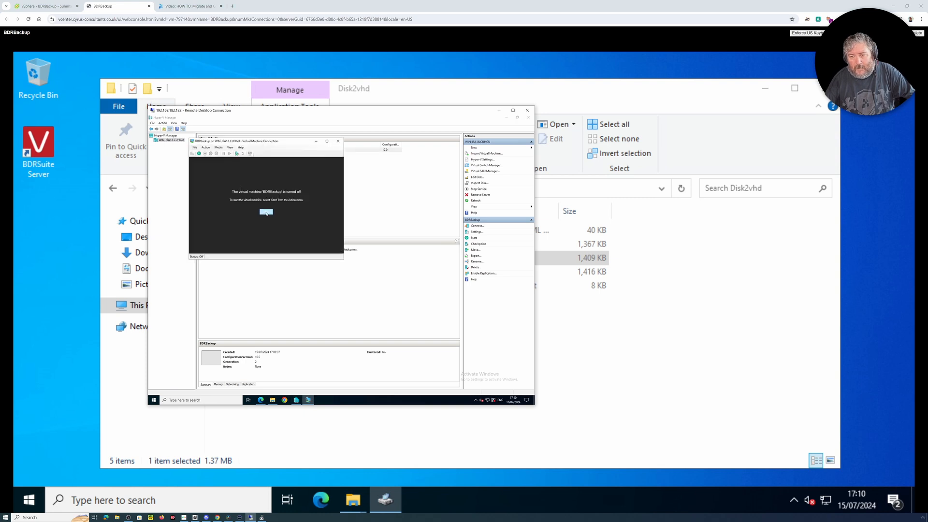
pyautogui.click(474, 237)
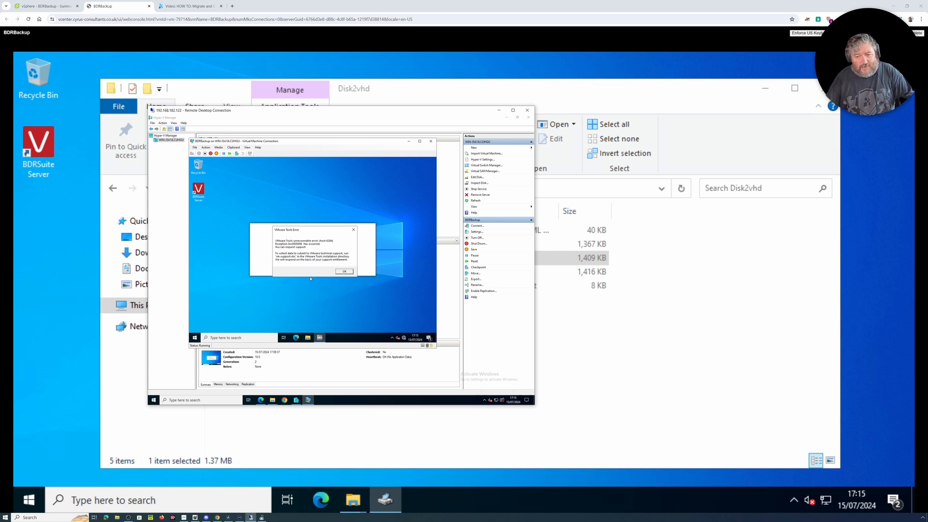
# - Dismiss the VMware Tools Error dialog inside the running BDRBackup guest
pyautogui.click(344, 271)
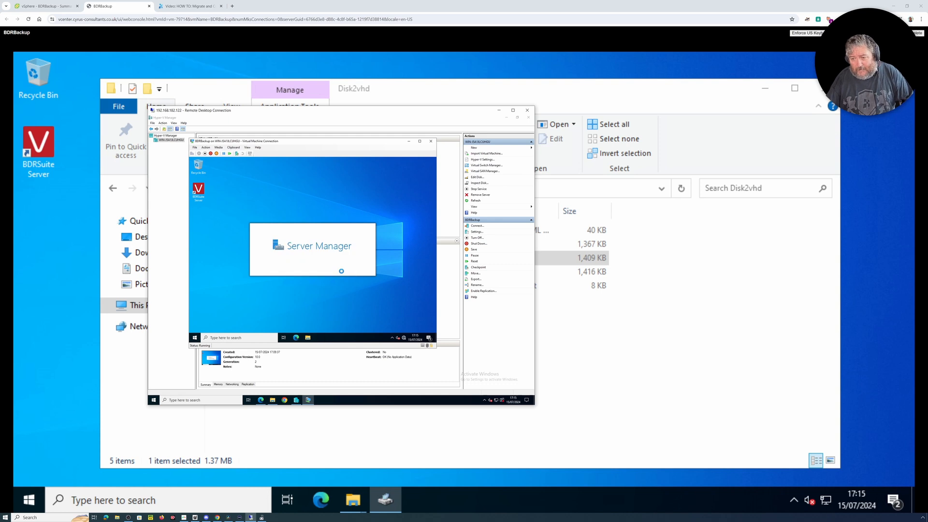